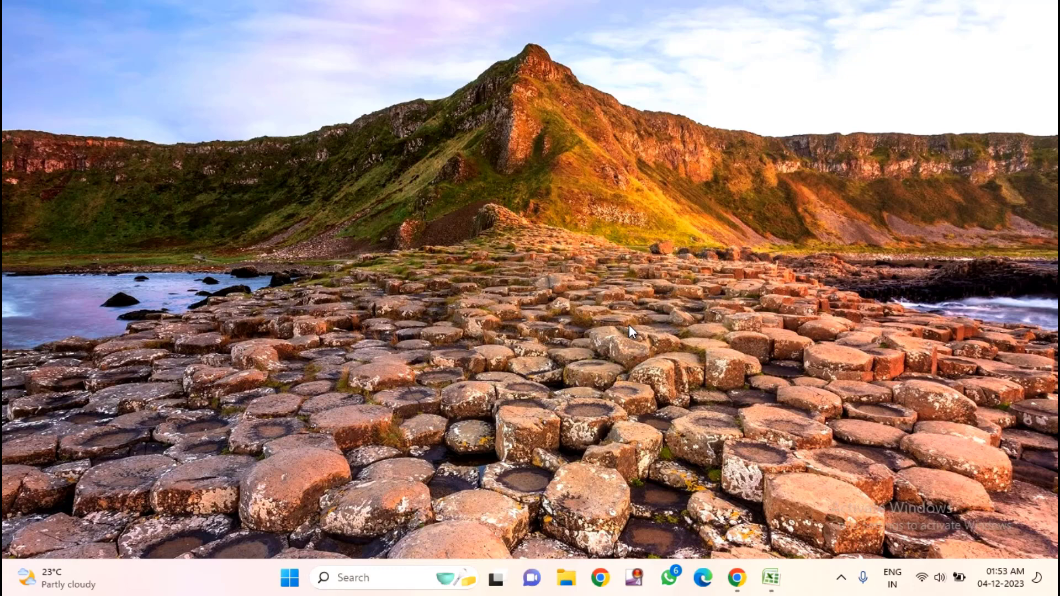
mouse_move(761, 550)
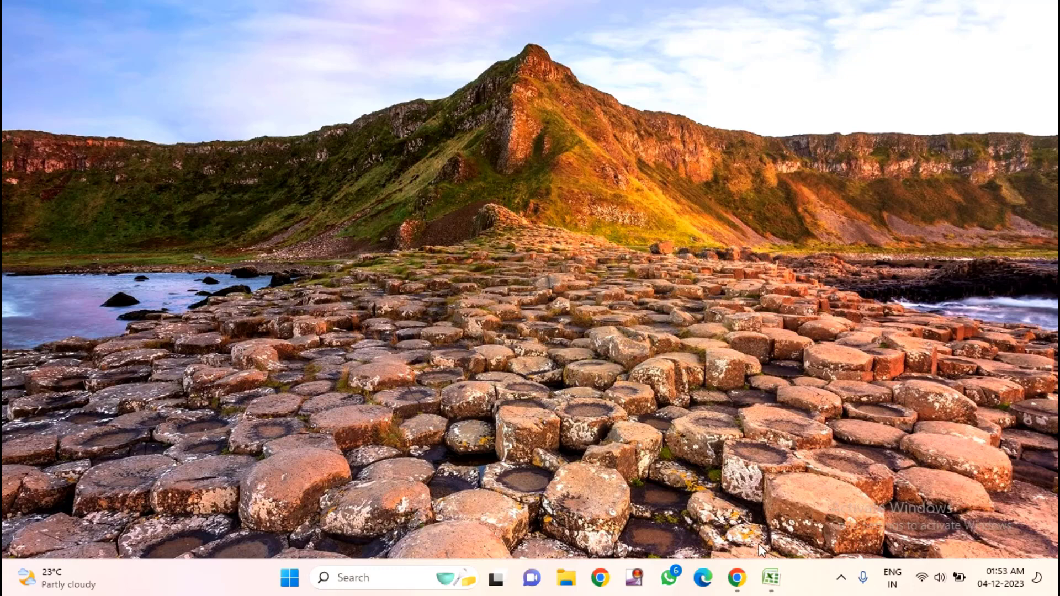
Launch Excel and start a new blank workbook
left_click(771, 577)
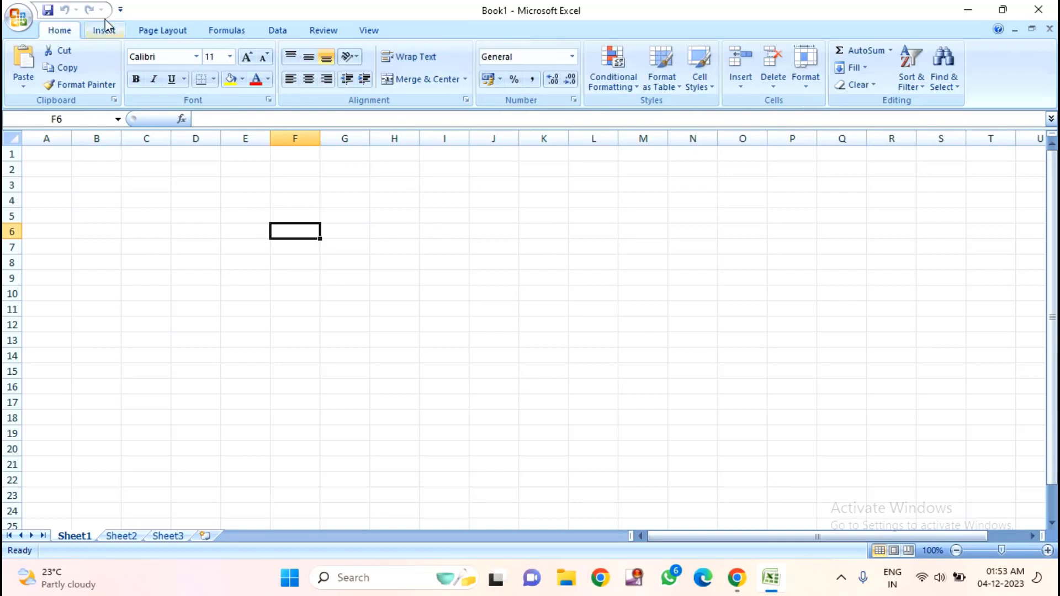
Open the Symbol dialog from the Insert ribbon
left_click(104, 30)
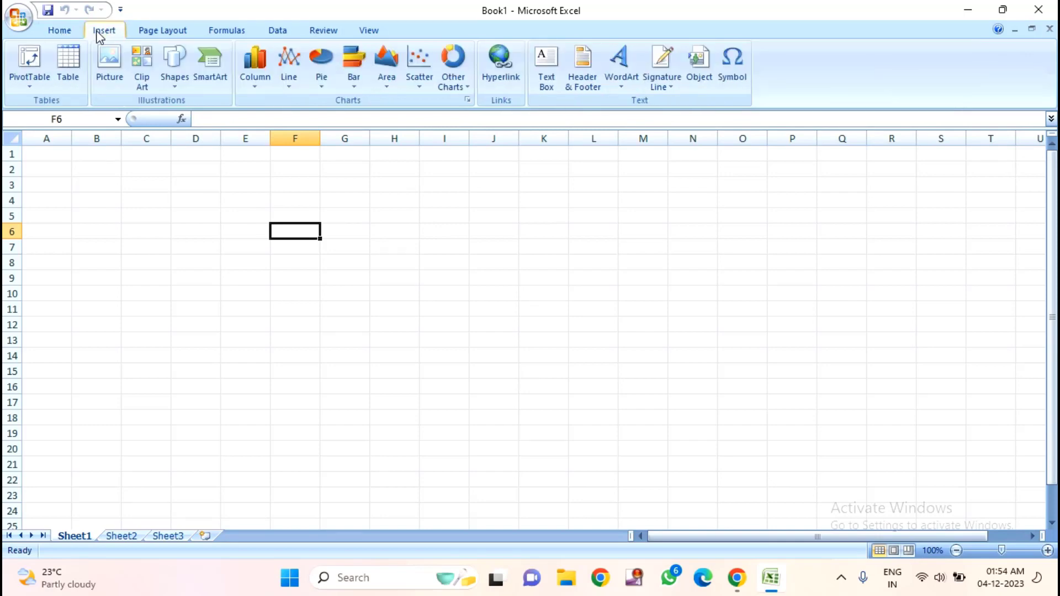
left_click(732, 61)
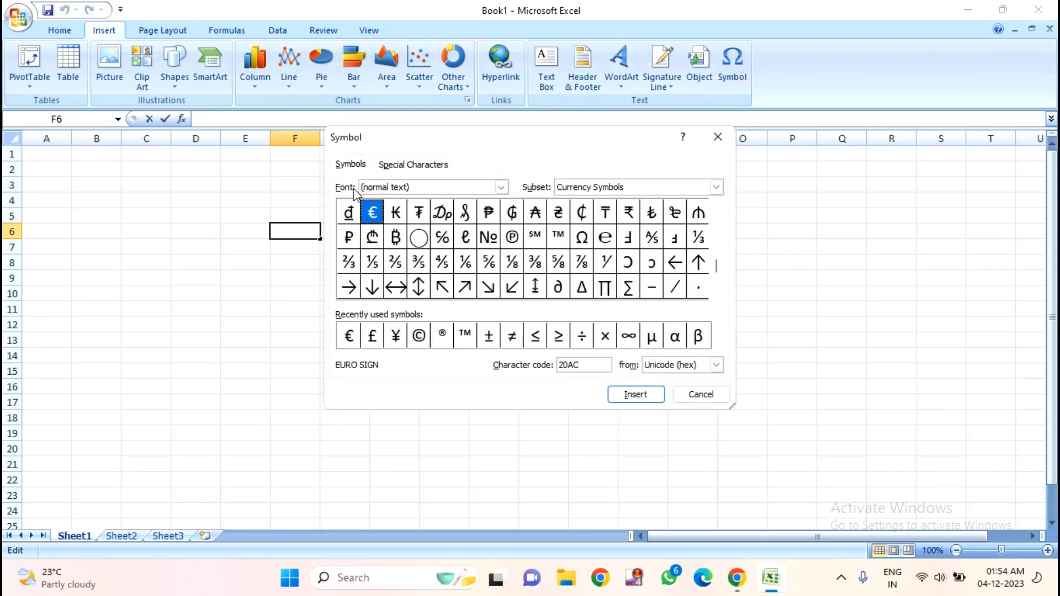
Choose Segoe UI Symbol as the symbol font and open the Subset list
left_click(501, 188)
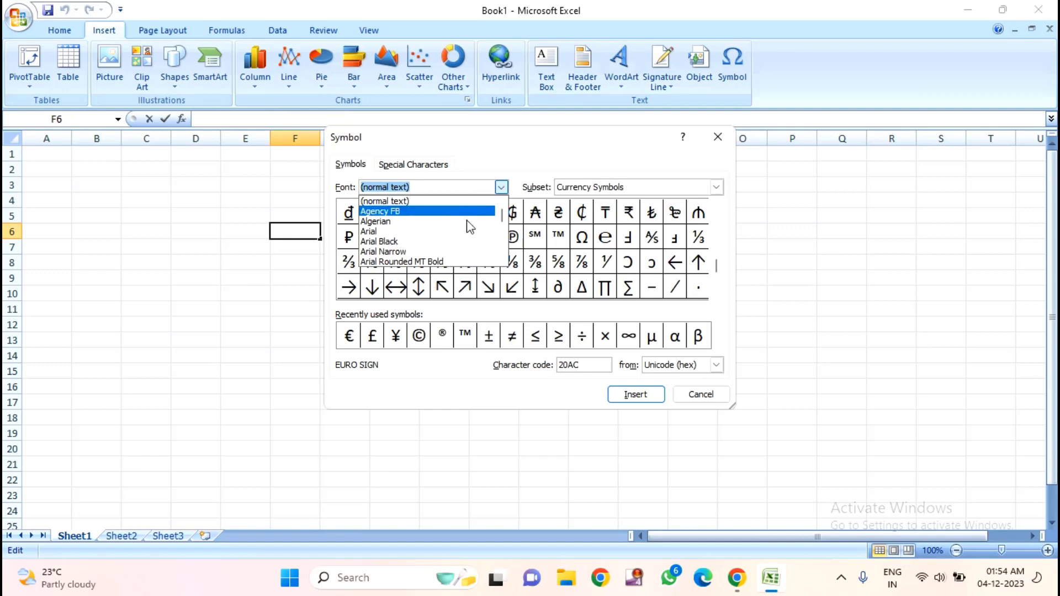
scroll("down", 3)
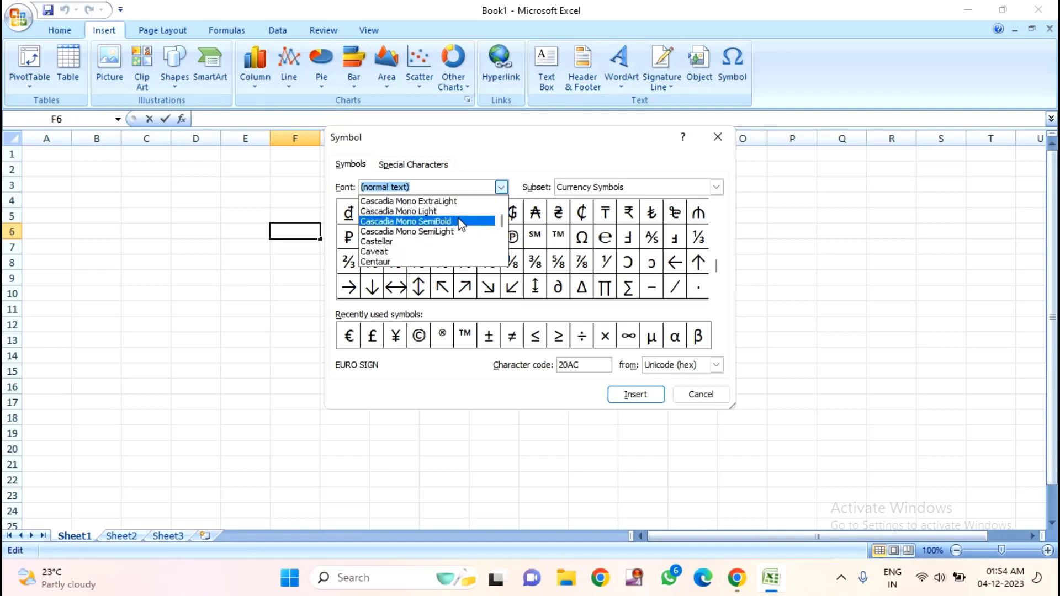
scroll("down", 3)
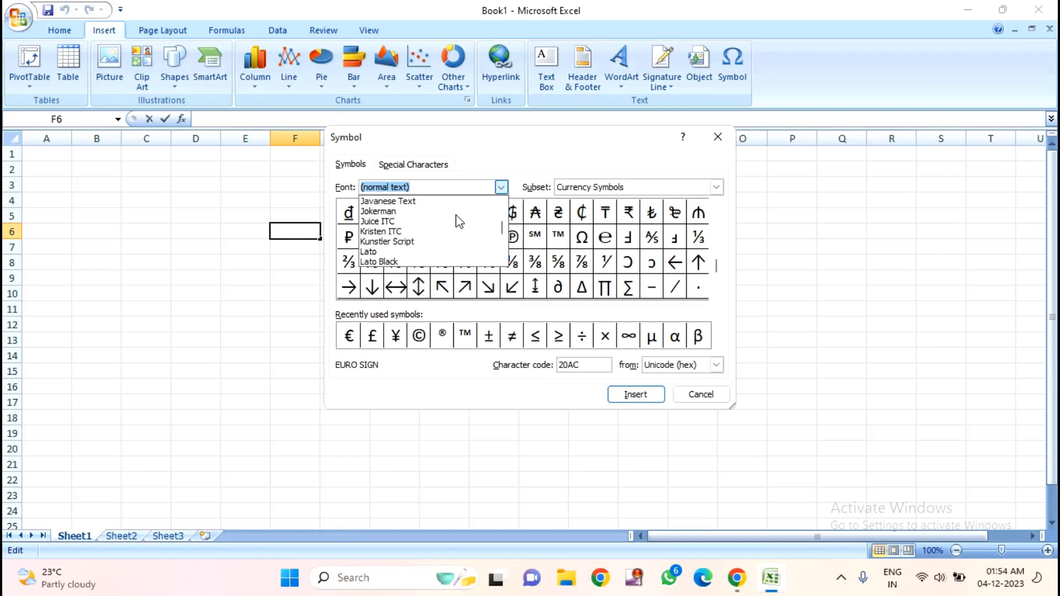
scroll("down", 3)
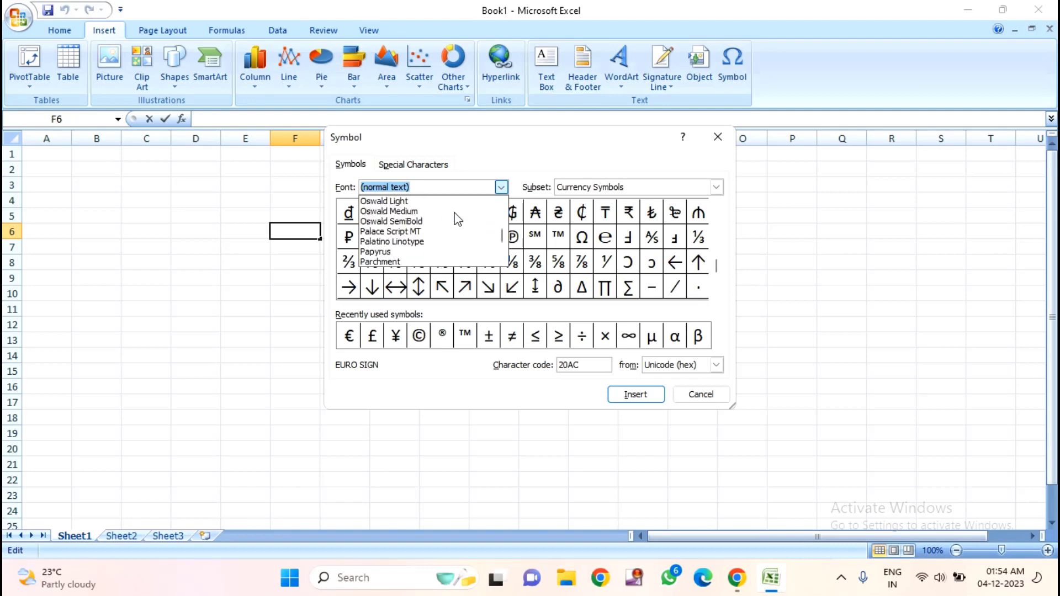
scroll("down", 3)
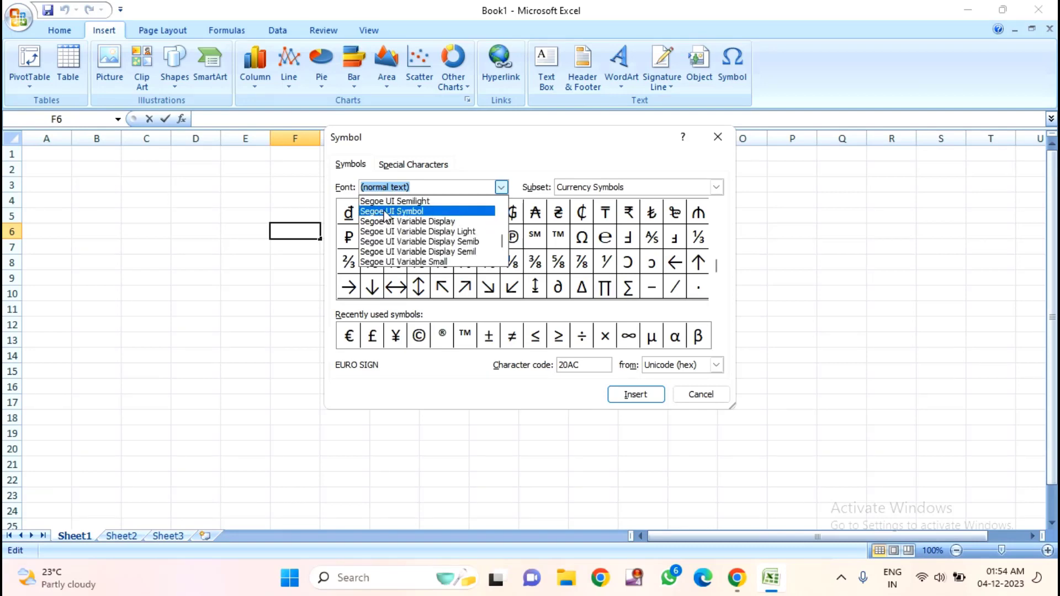
left_click(391, 211)
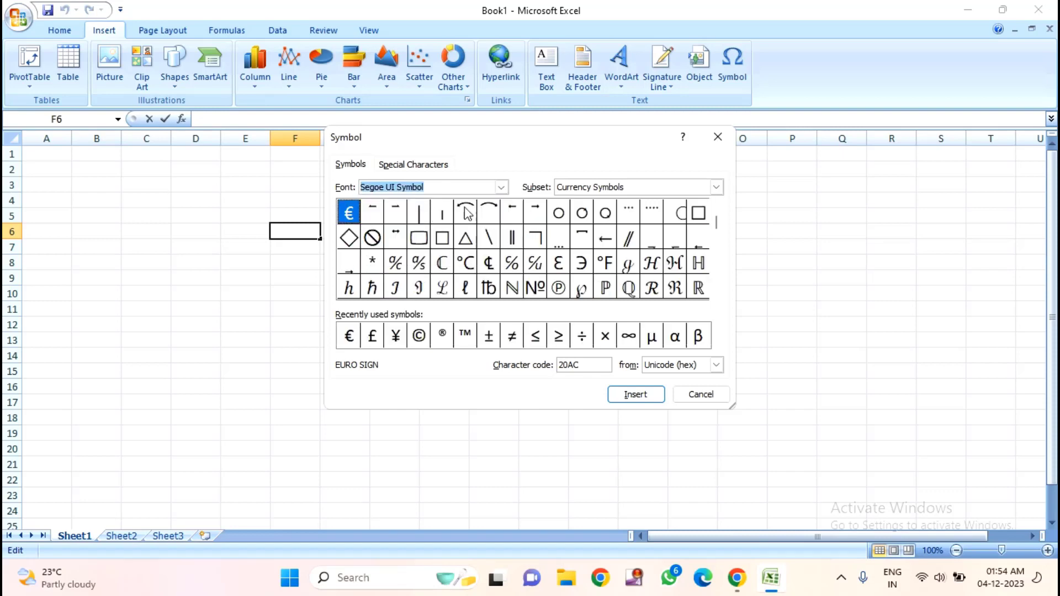
mouse_move(544, 197)
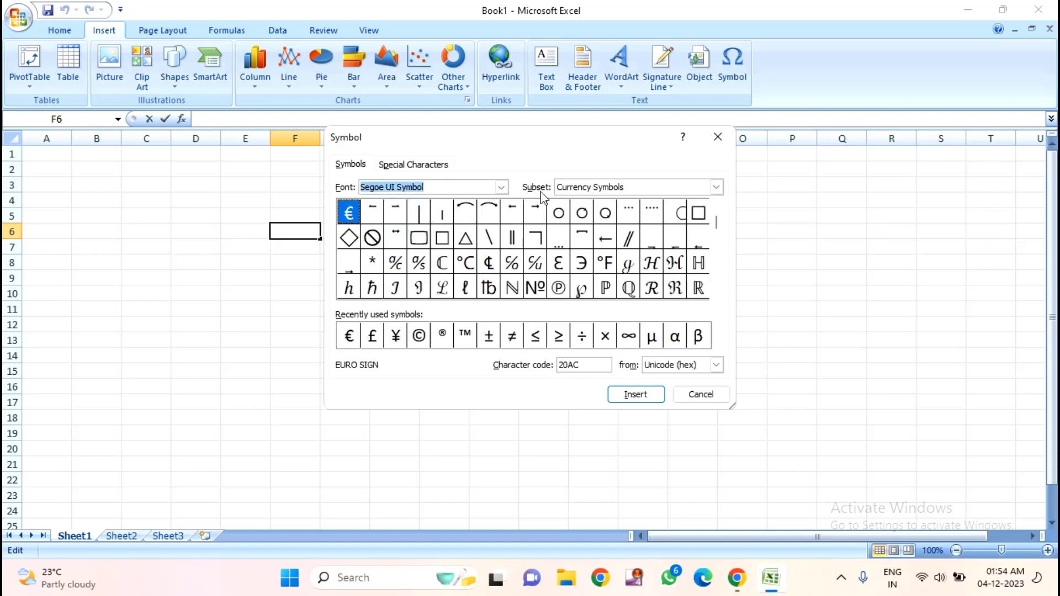
left_click(716, 187)
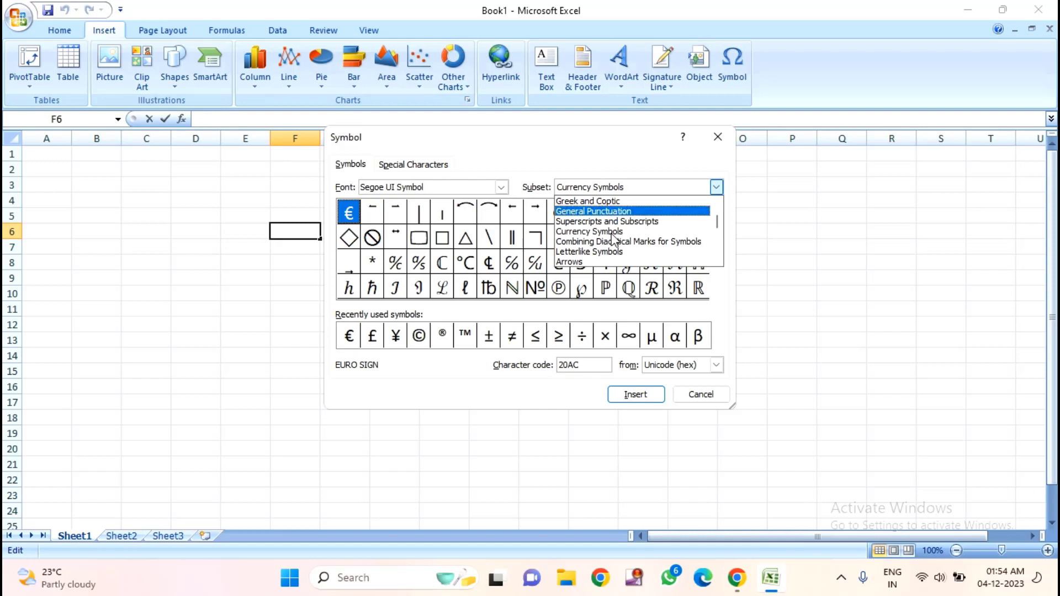
Insert the Leftwards and Rightwards Arrow With Hook from the Arrows subset into F6, then close the dialog
left_click(569, 262)
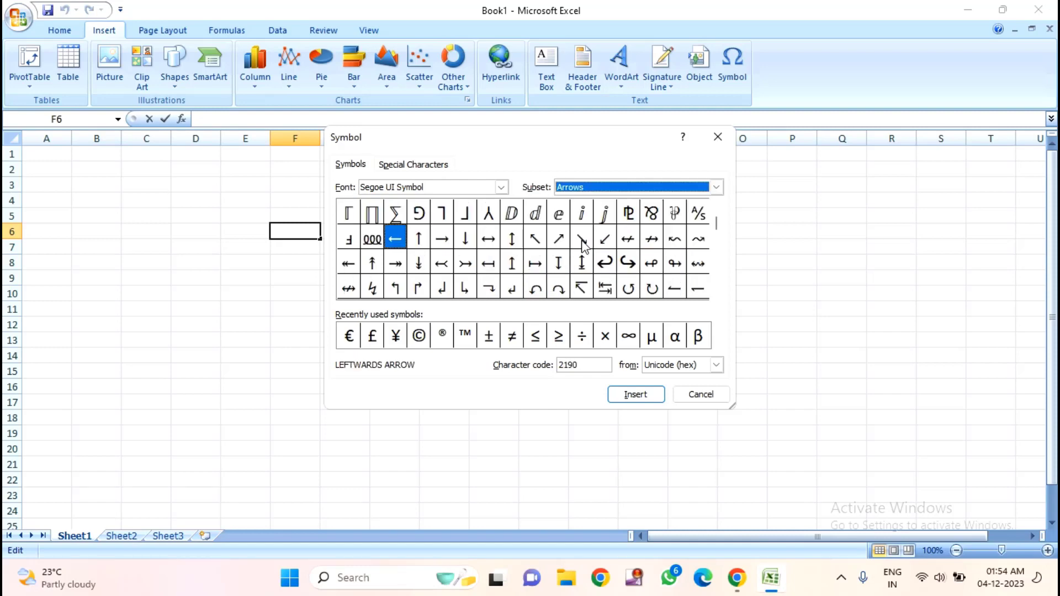
mouse_move(612, 270)
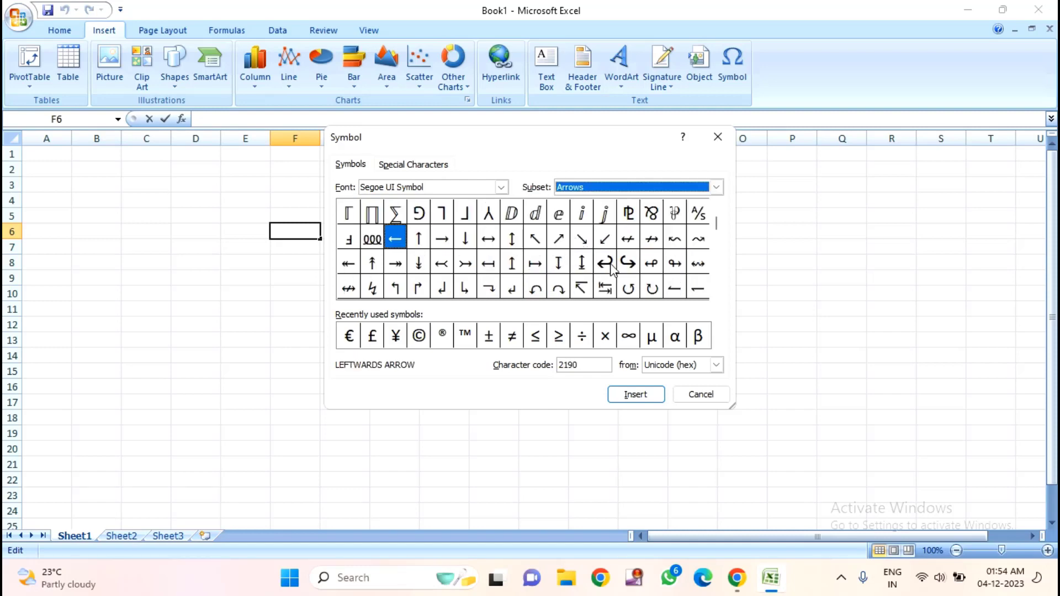
mouse_move(606, 267)
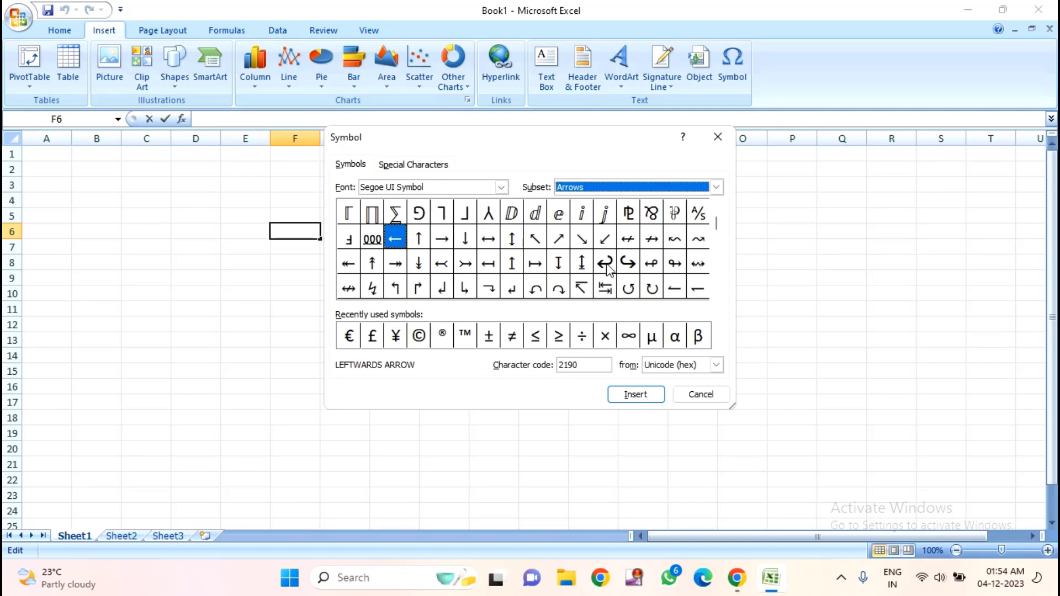
left_click(604, 263)
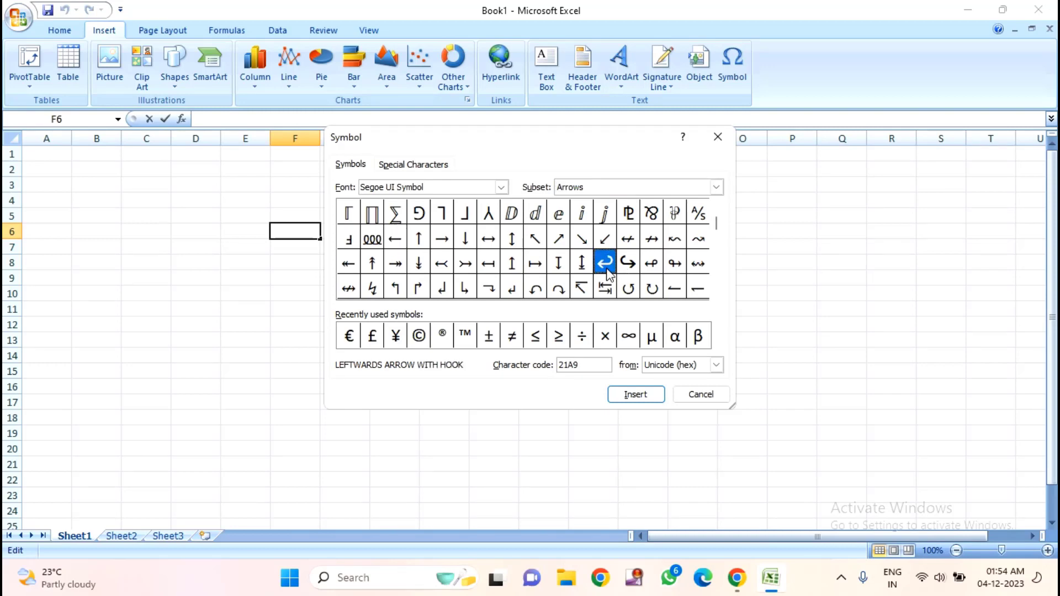
left_click(635, 394)
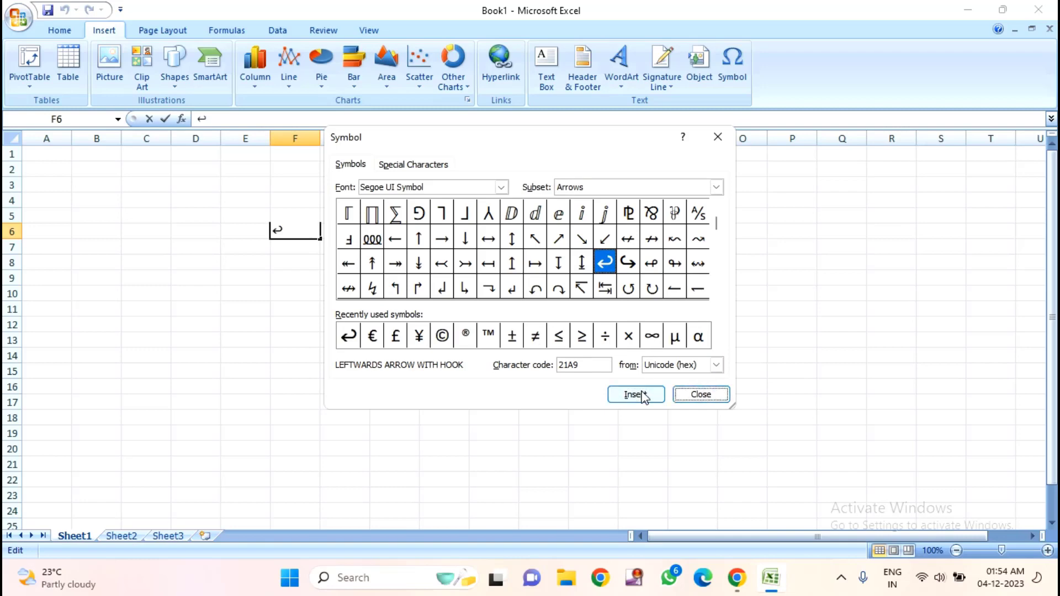
left_click(628, 263)
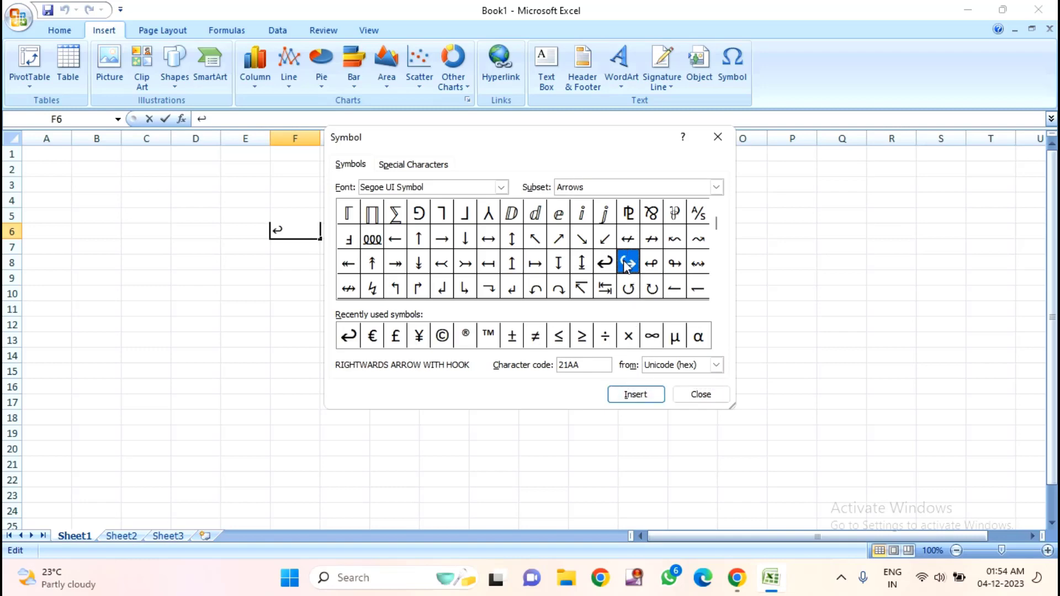
mouse_move(636, 394)
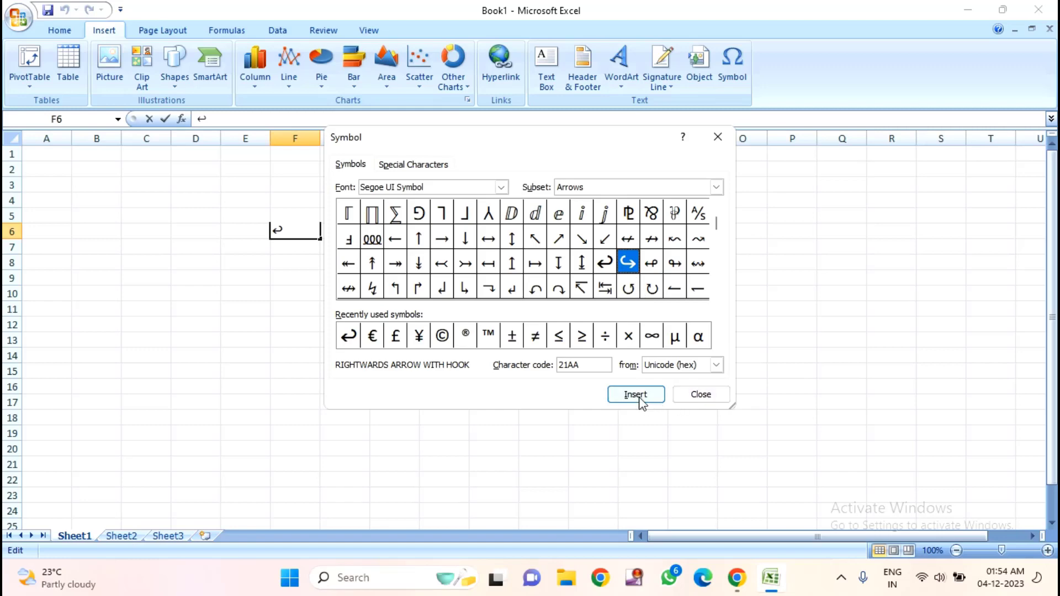
left_click(634, 394)
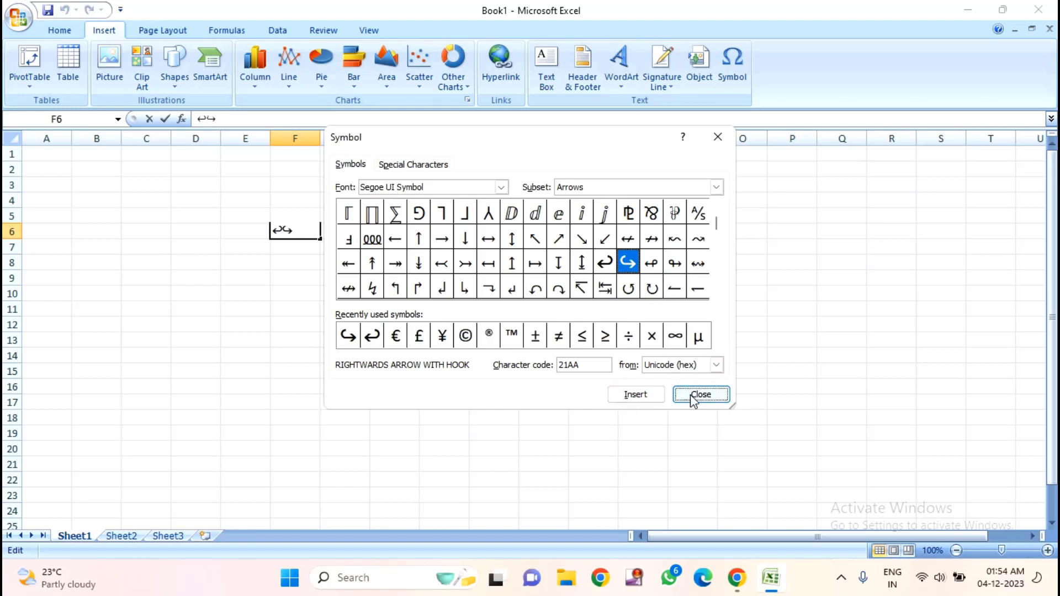
left_click(701, 394)
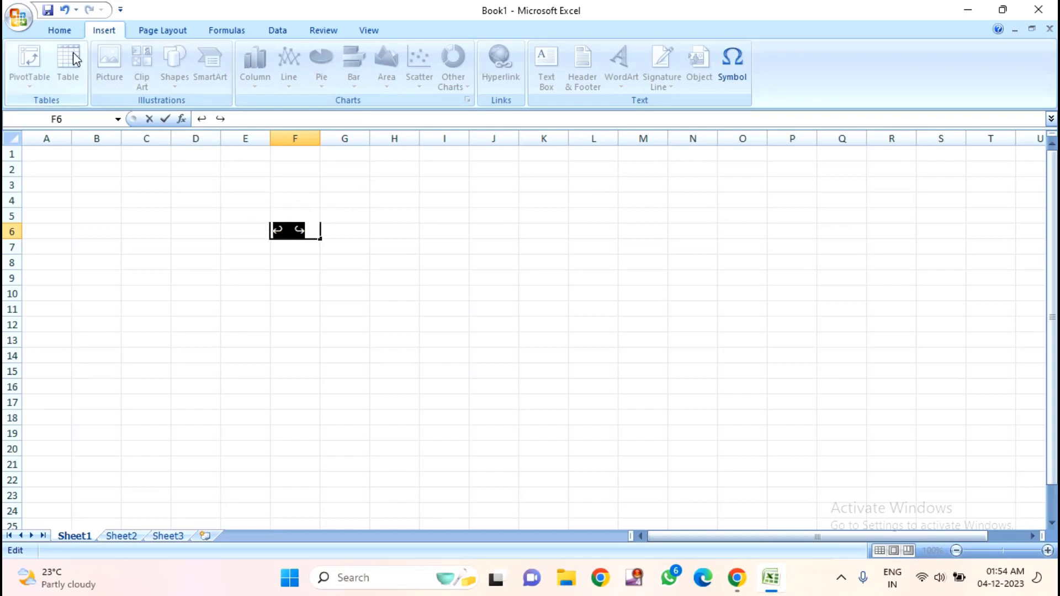
Set the font size of the arrows in F6 to 48 from the Home ribbon
left_click(59, 30)
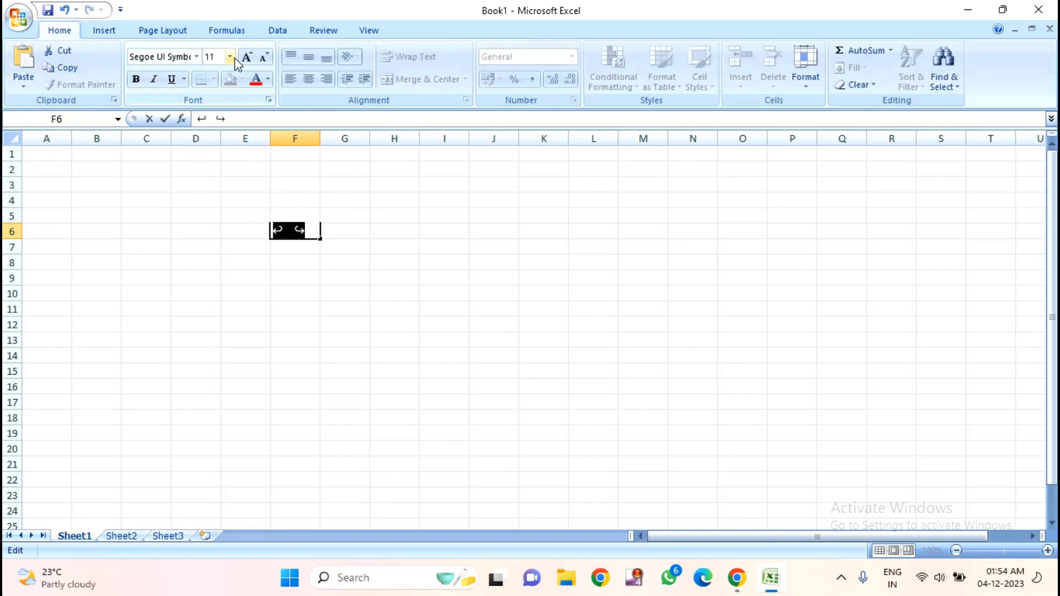
left_click(229, 57)
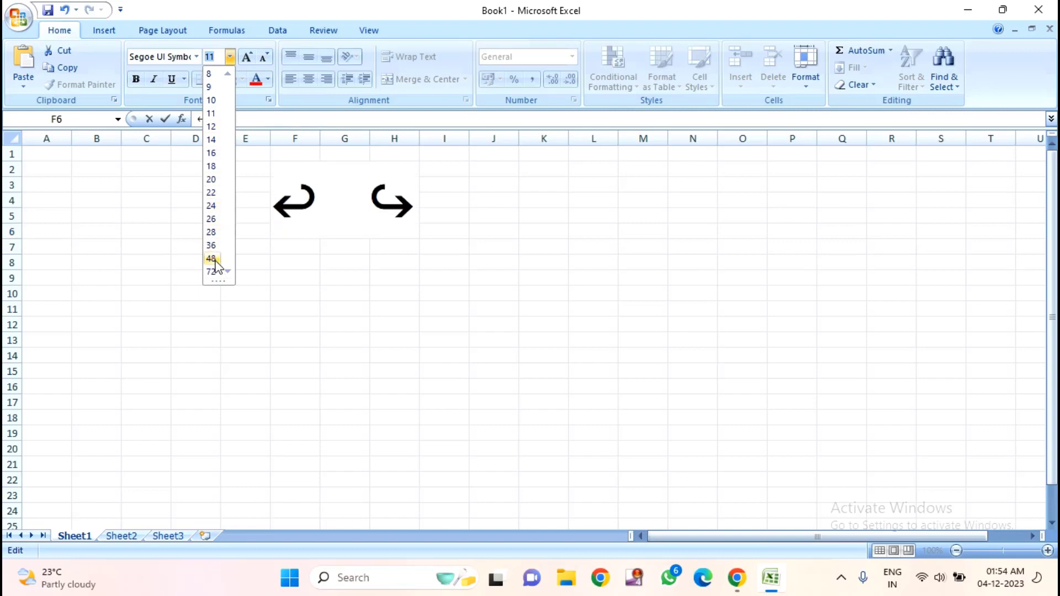
left_click(211, 258)
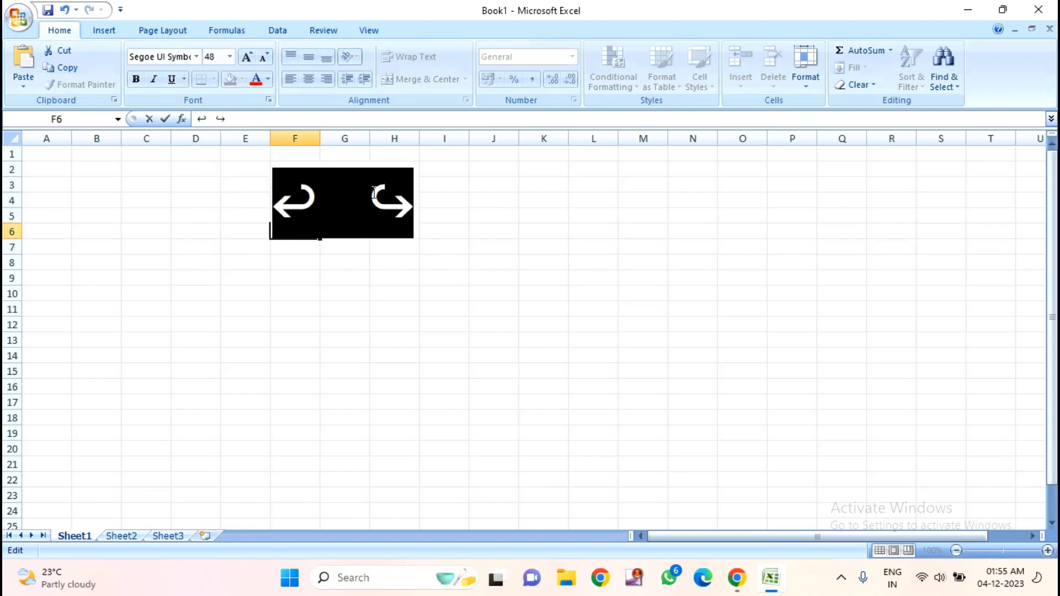
Open the Font Color palette to colour the arrows orange
left_click(267, 79)
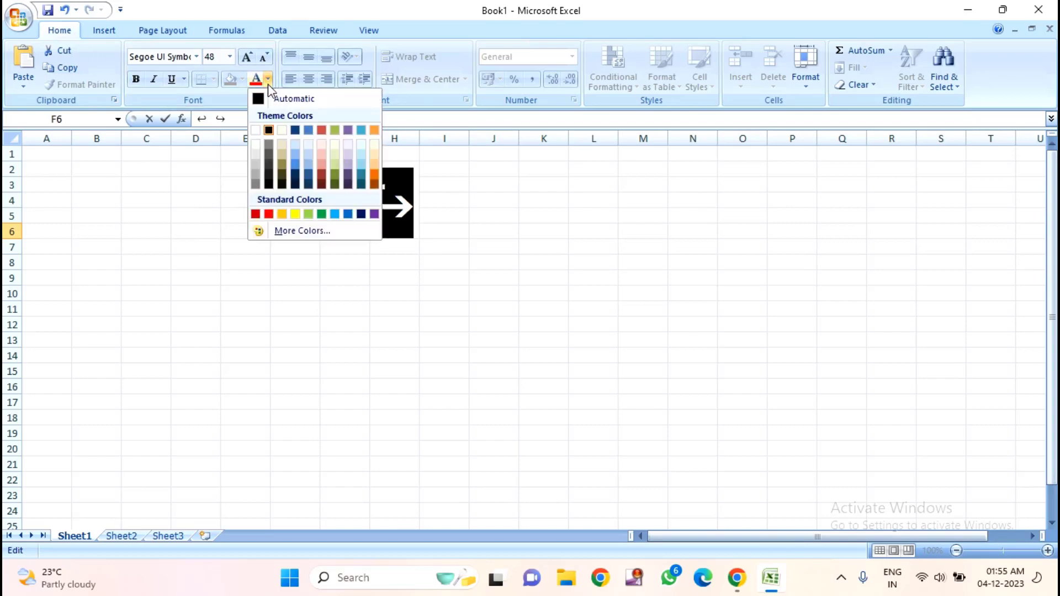
mouse_move(338, 225)
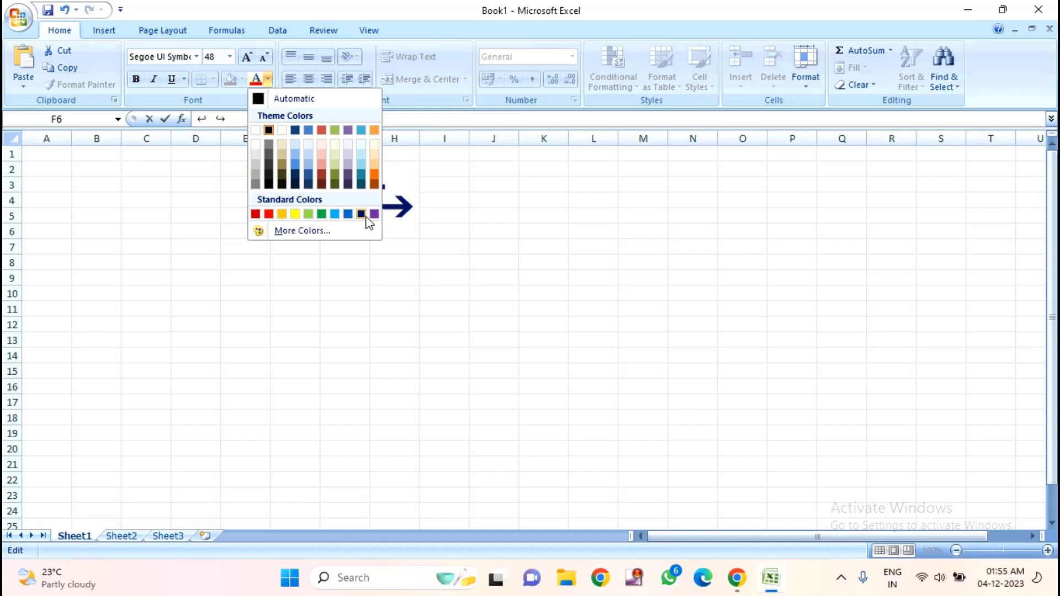
mouse_move(374, 175)
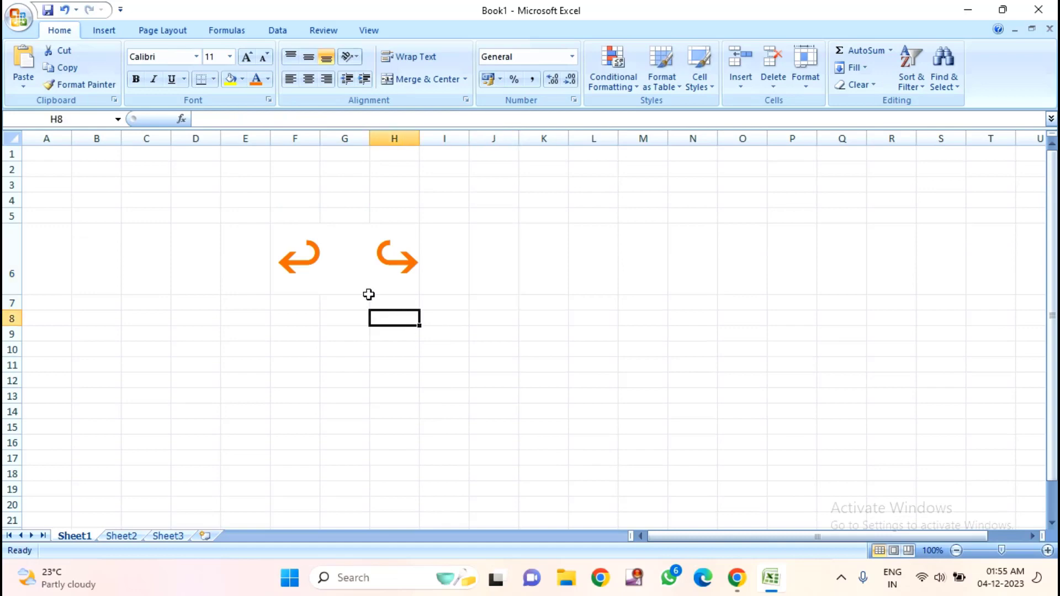
mouse_move(447, 307)
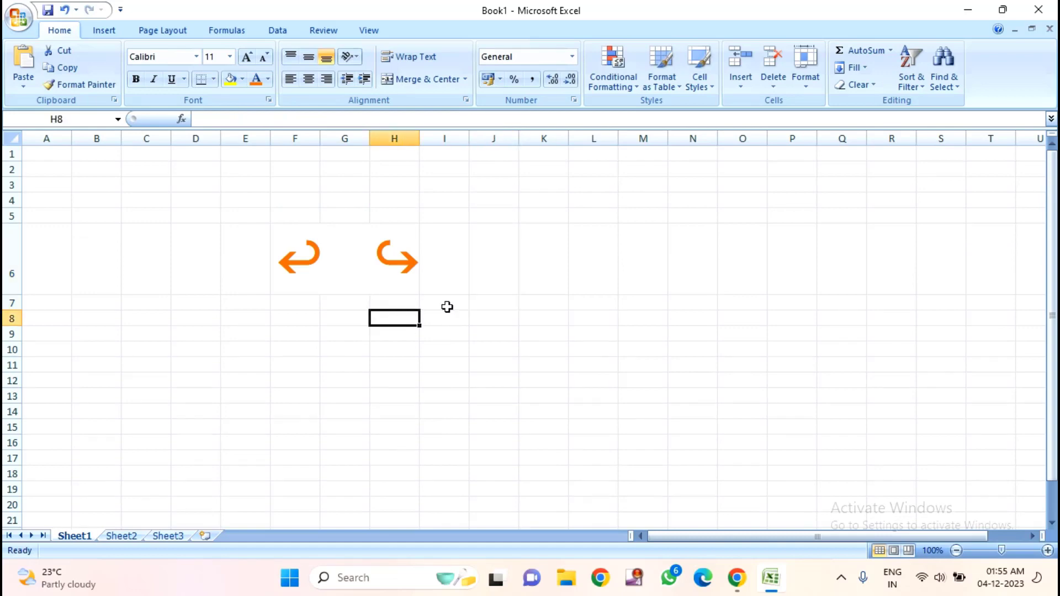